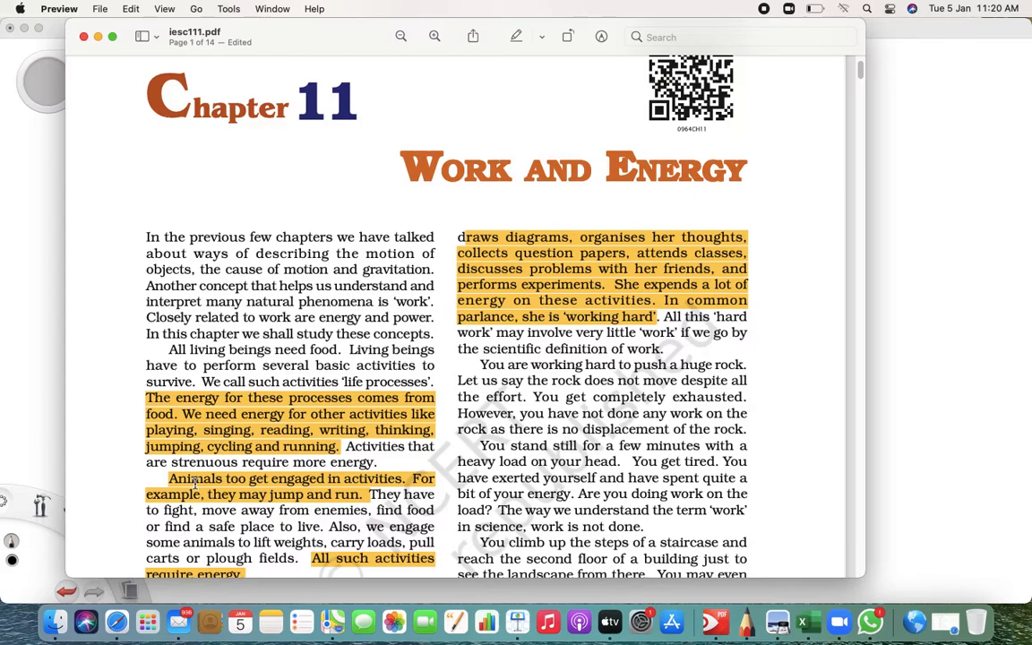
Scroll through the highlighted opening paragraphs until the 11.1 Work heading comes into view
scroll(down, 3)
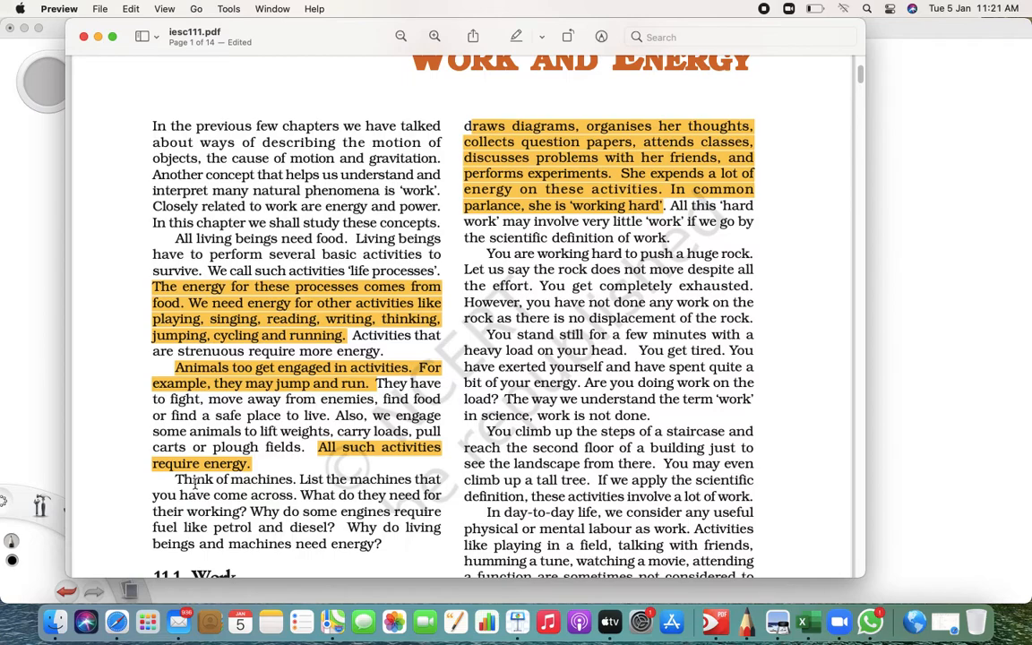
scroll(down, 3)
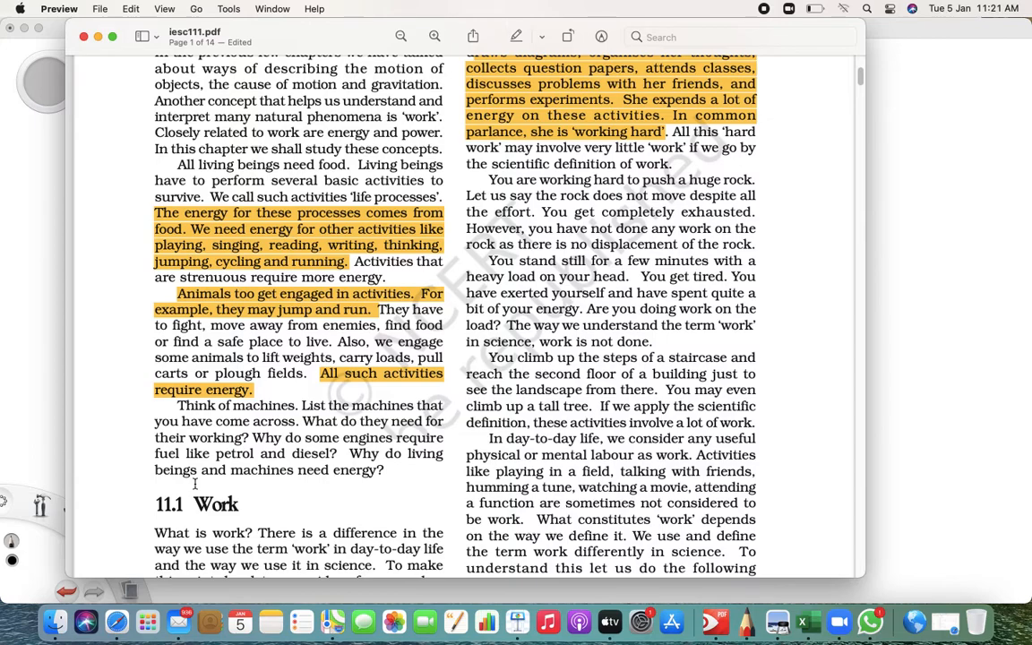
Read section 11.1 Work down to Activity 11.1 at the bottom of page 1, then scroll back up
scroll(down, 3)
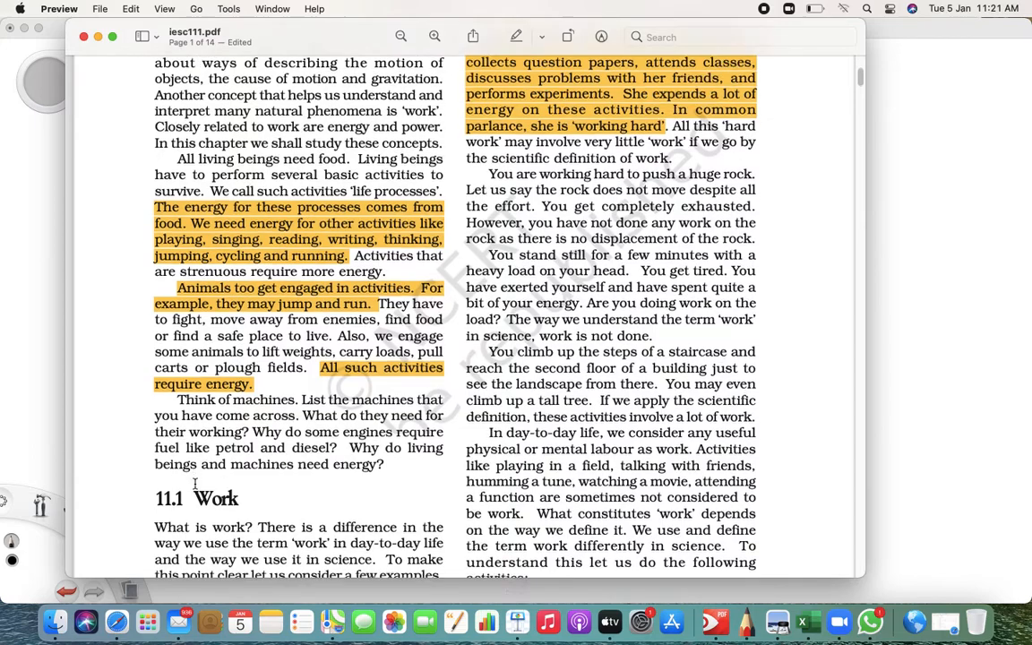
scroll(down, 3)
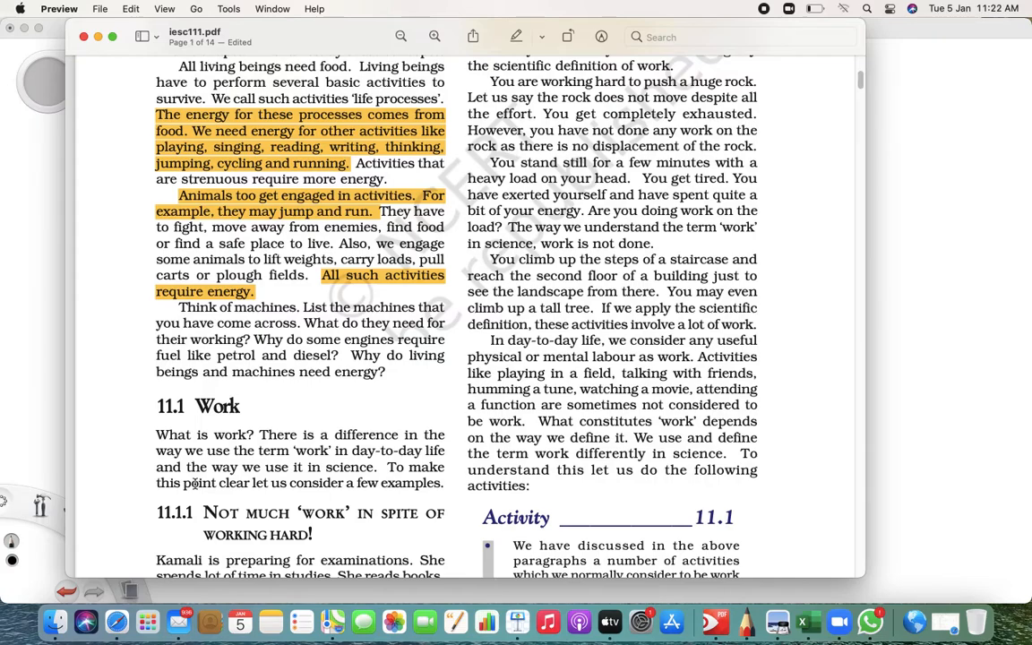
scroll(down, 3)
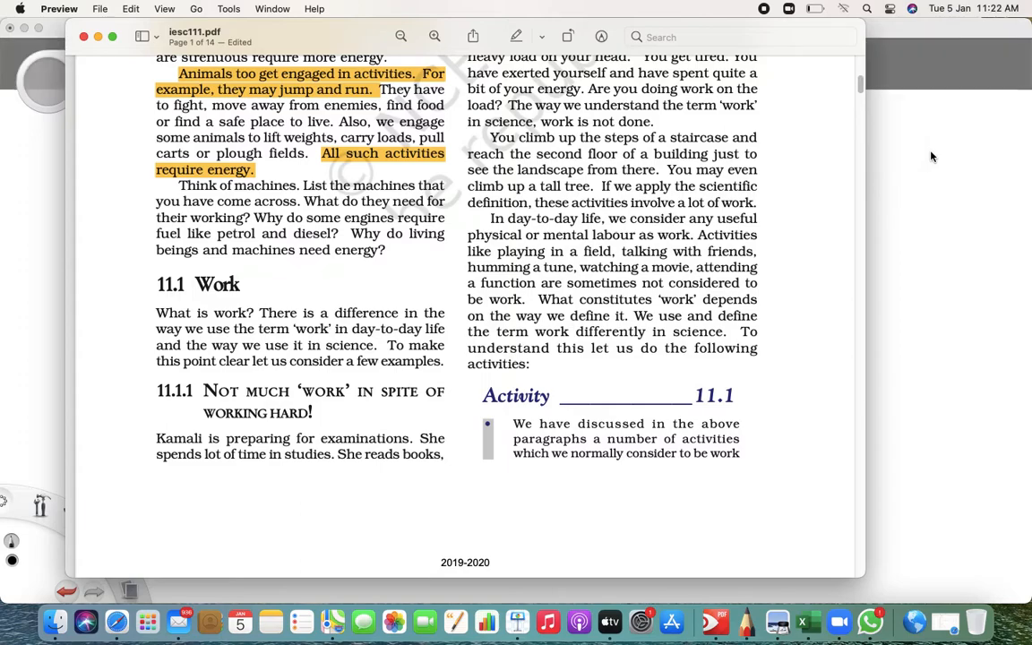
scroll(up, 3)
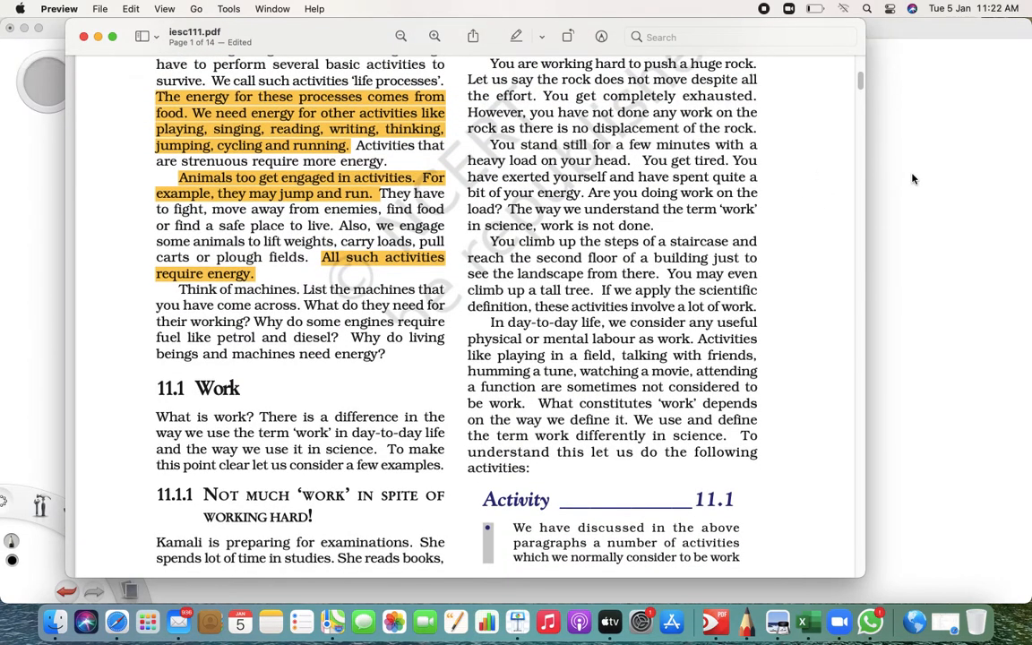
scroll(up, 3)
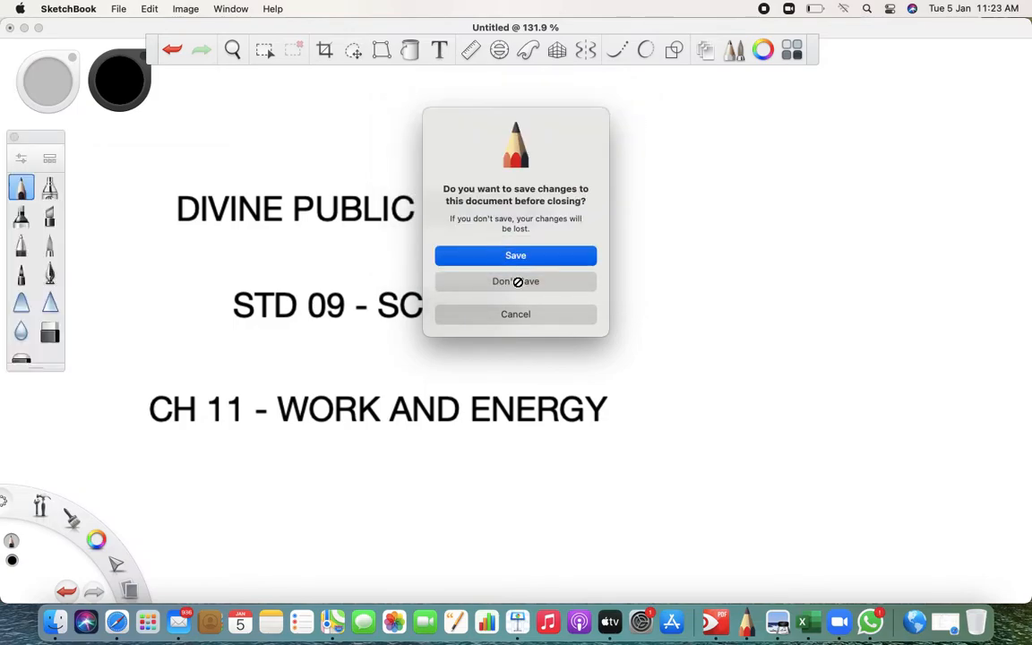
Close the Chapter 11 title sketch in SketchBook, choosing Don't Save to discard it
click(516, 279)
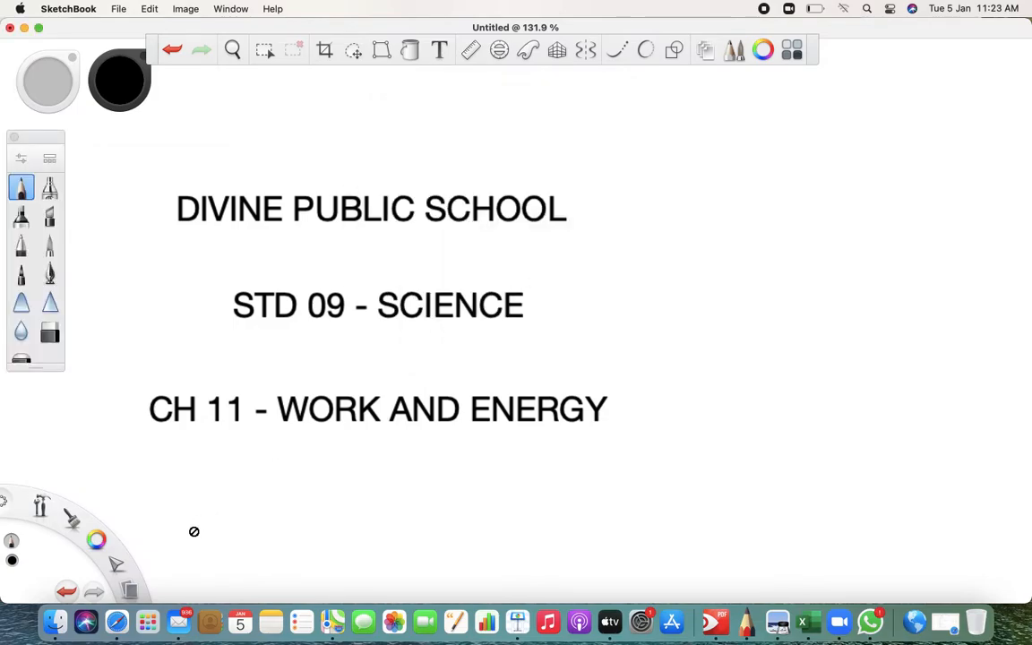
click(11, 29)
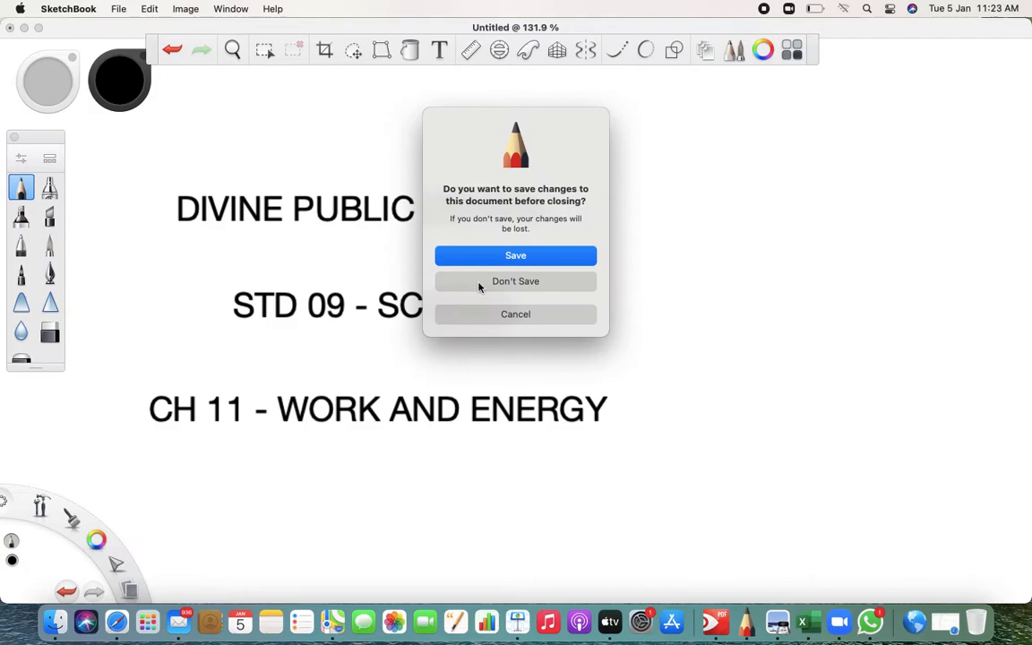
click(516, 279)
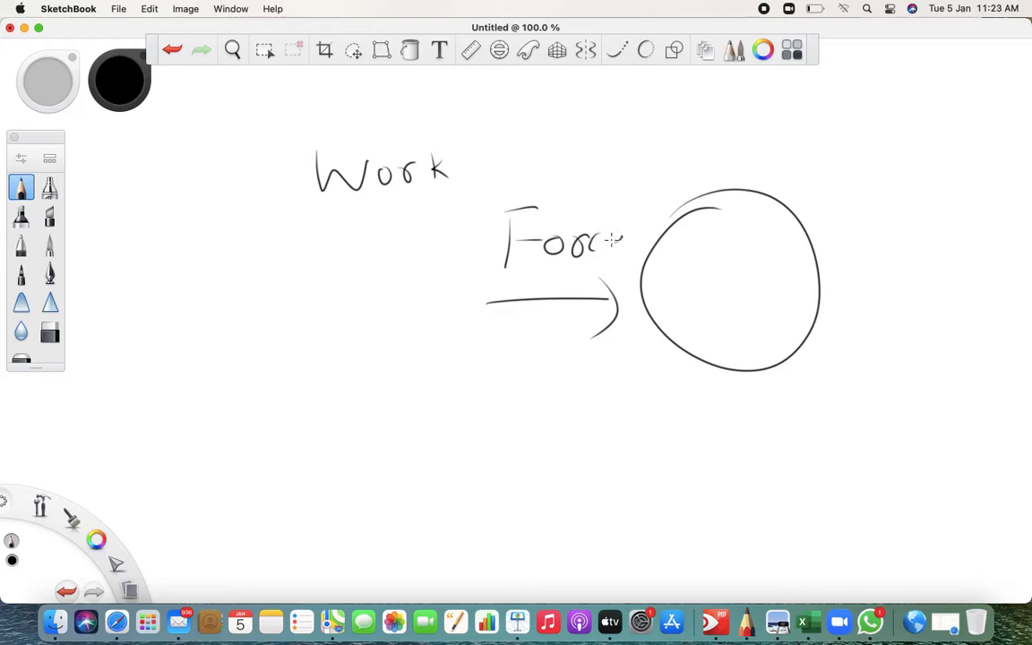
Draw a second circle showing where the ball moved and label the gap as displacement
drag(731, 408, 857, 402)
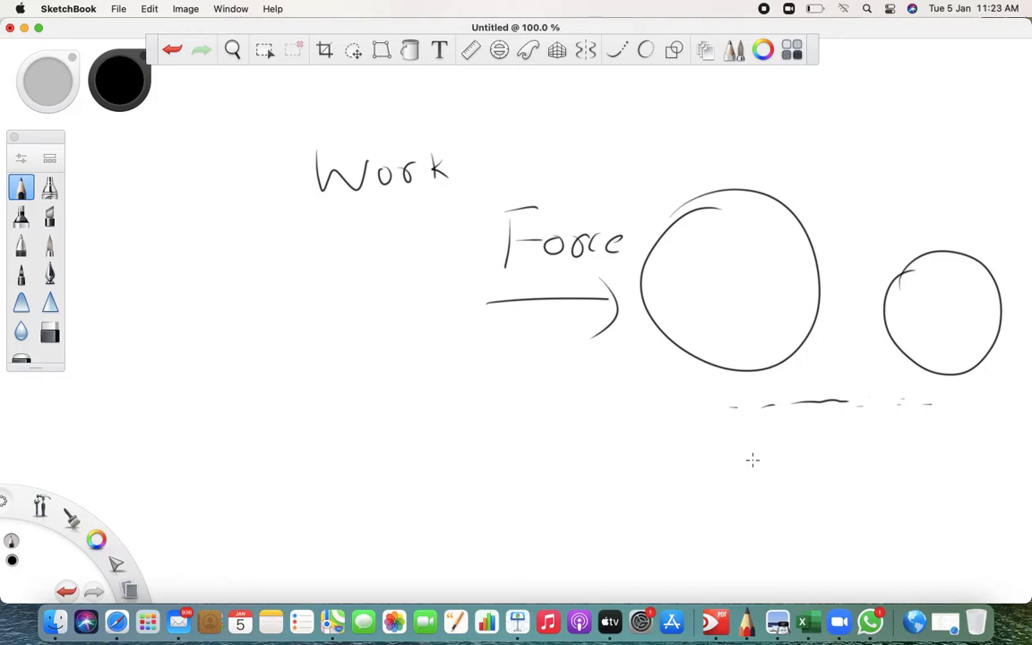
drag(751, 465, 842, 470)
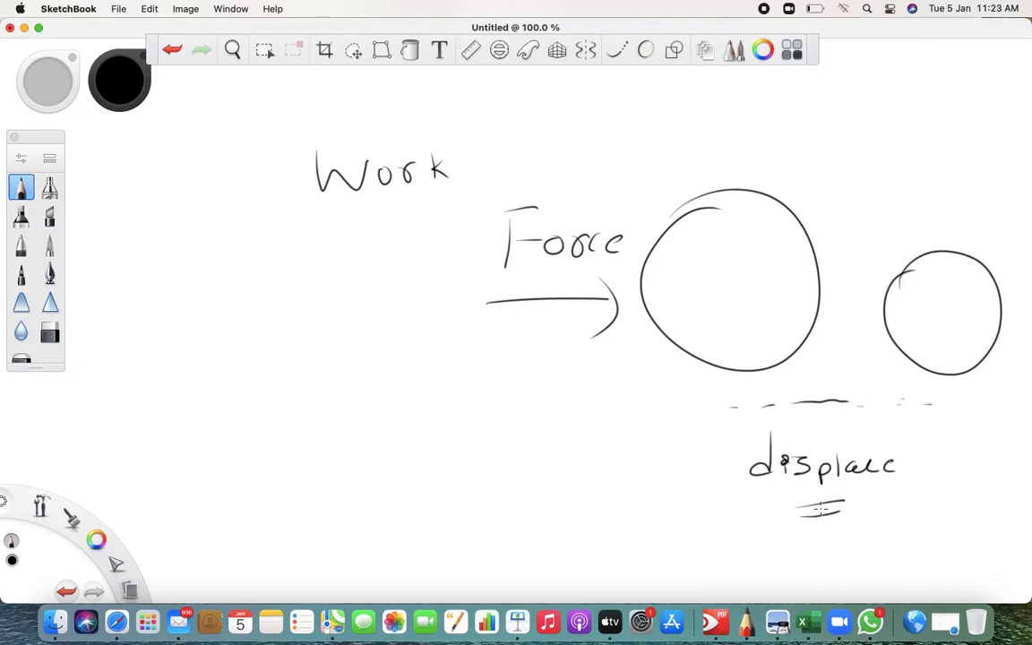
Handwrite the equation Work = Force x displacement along the bottom of the sketch
drag(183, 439, 236, 475)
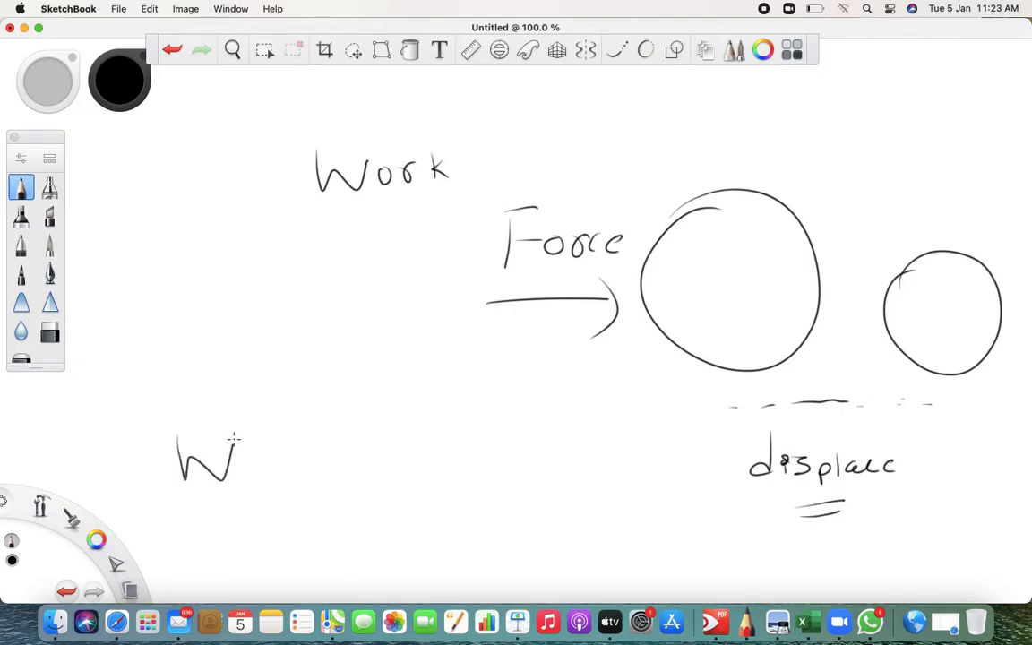
drag(251, 452, 269, 469)
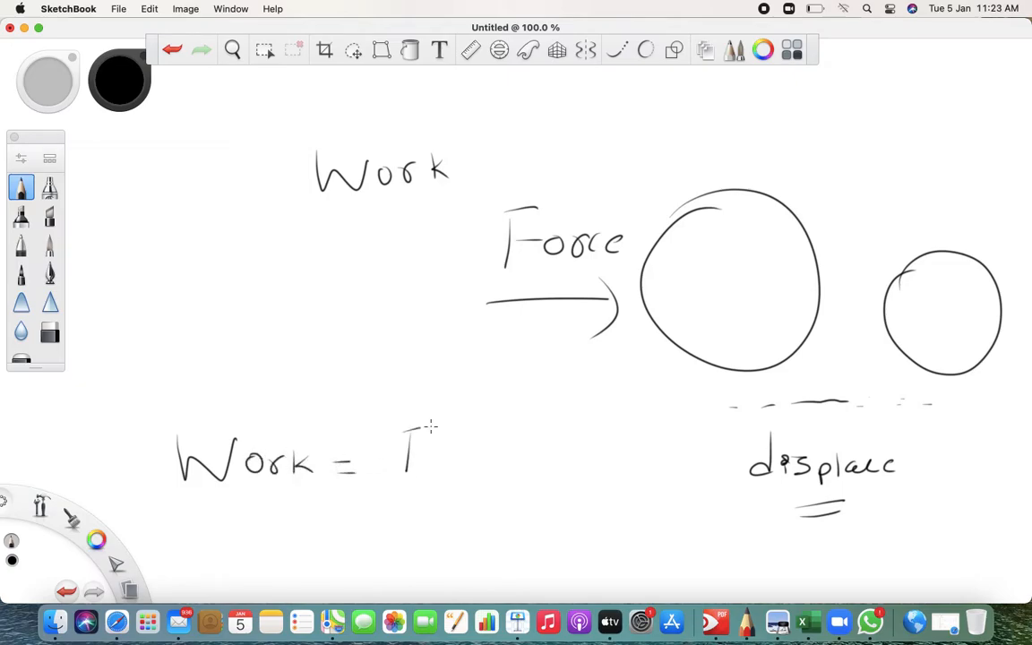
drag(408, 439, 541, 451)
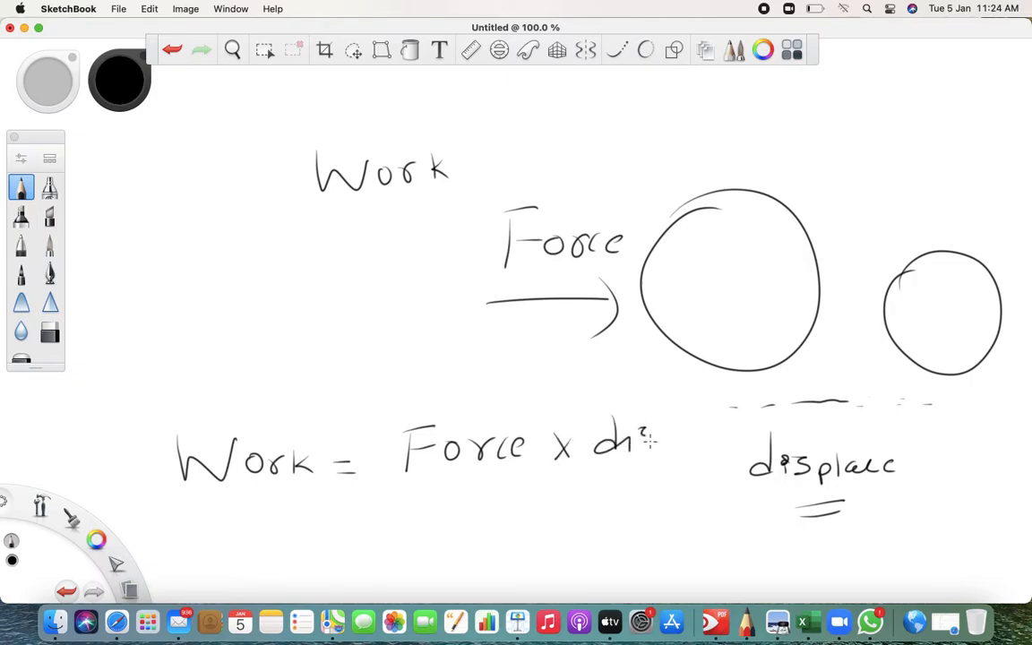
drag(618, 439, 735, 439)
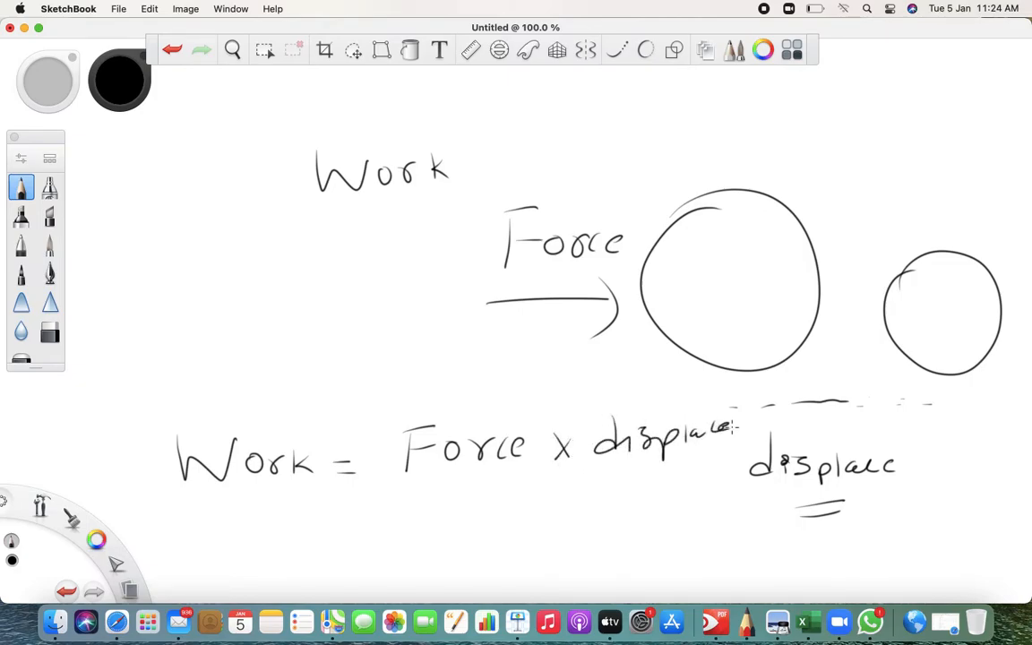
drag(726, 430, 797, 438)
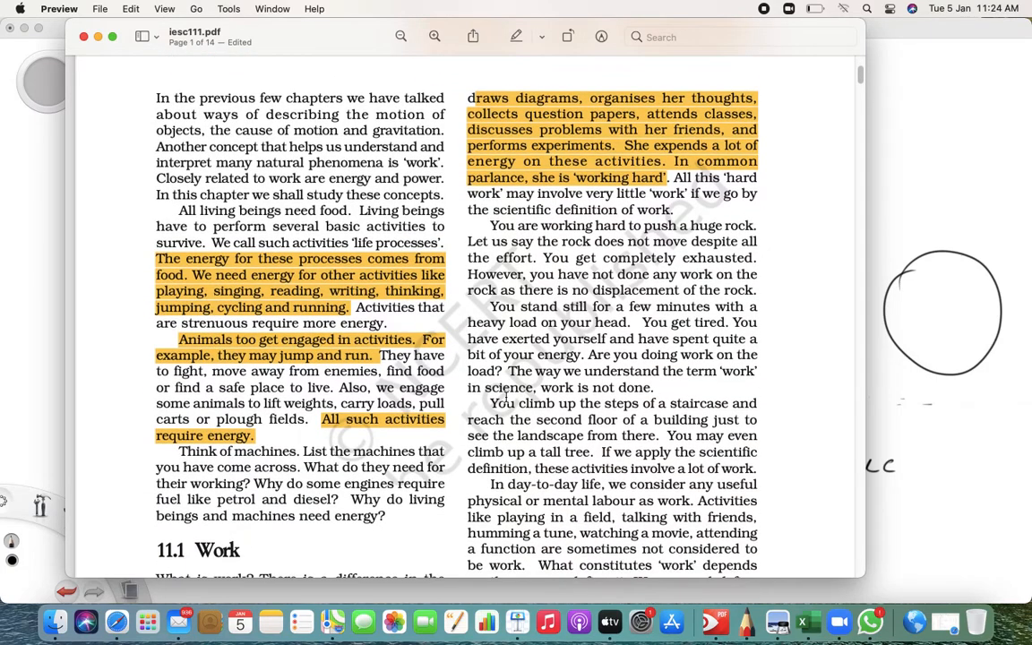
scroll(down, 3)
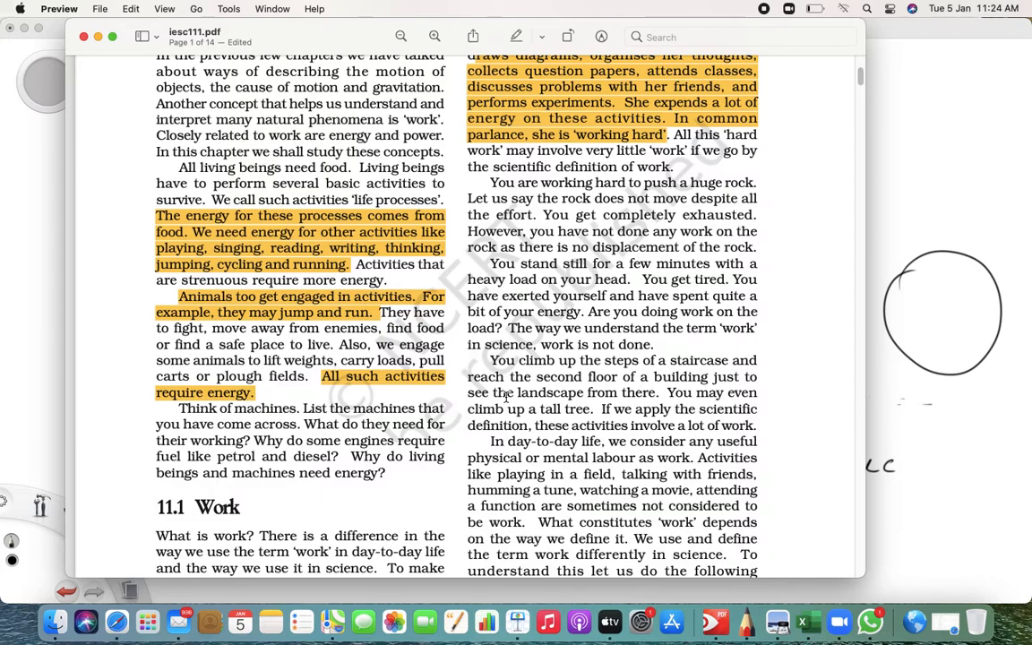
scroll(down, 3)
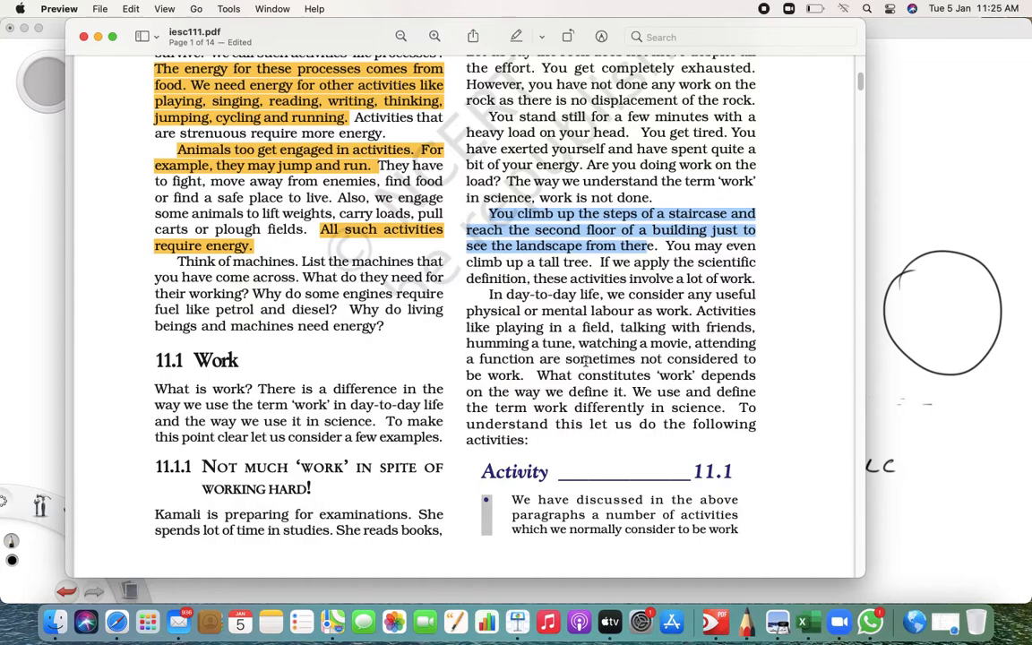
scroll(down, 3)
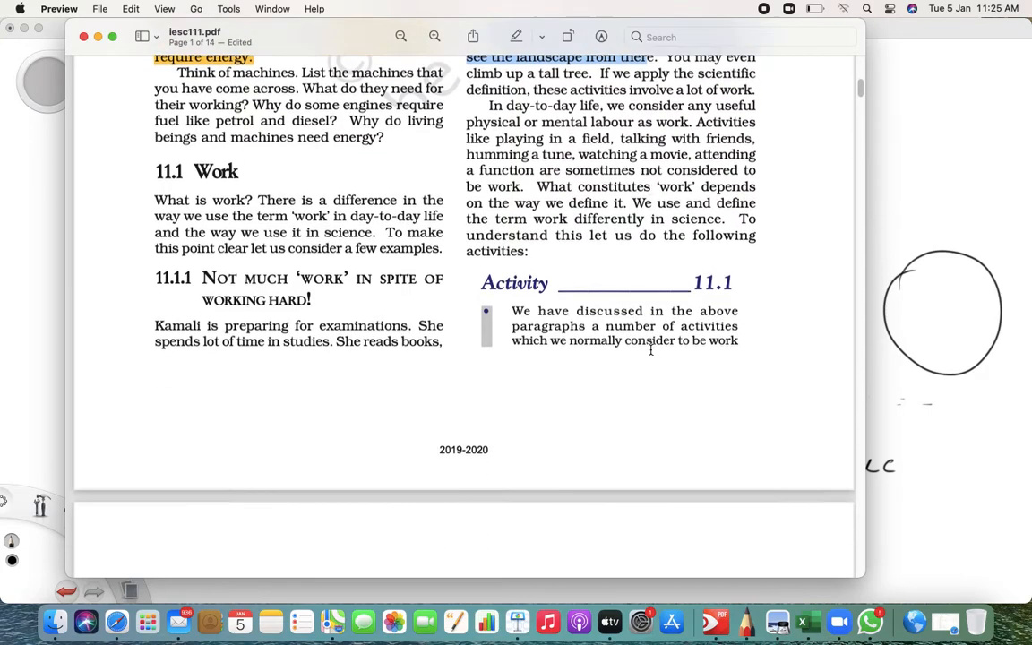
scroll(down, 3)
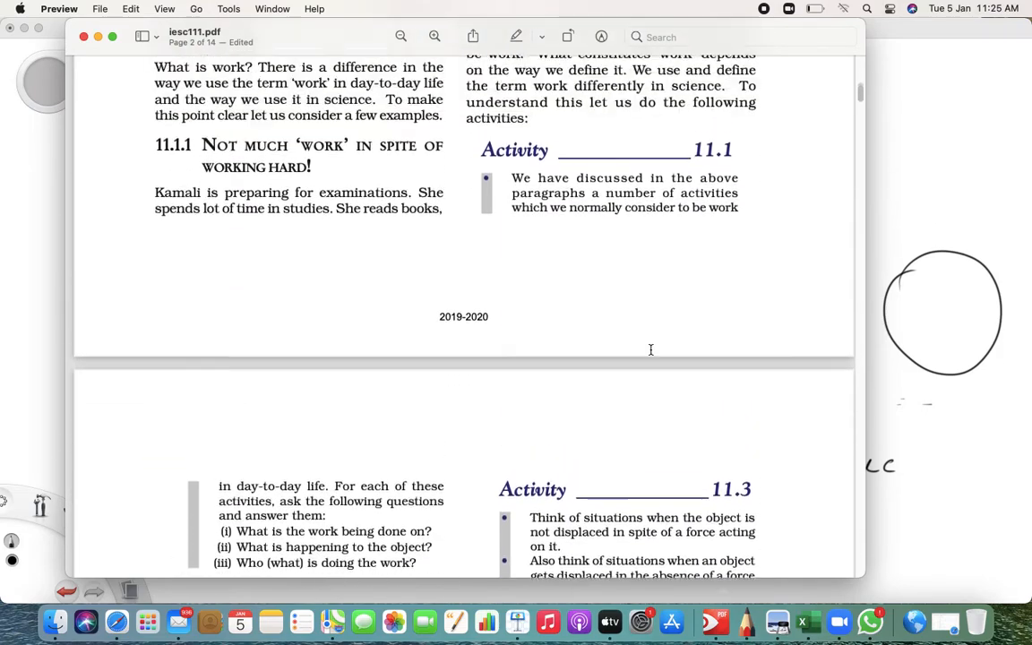
scroll(up, 3)
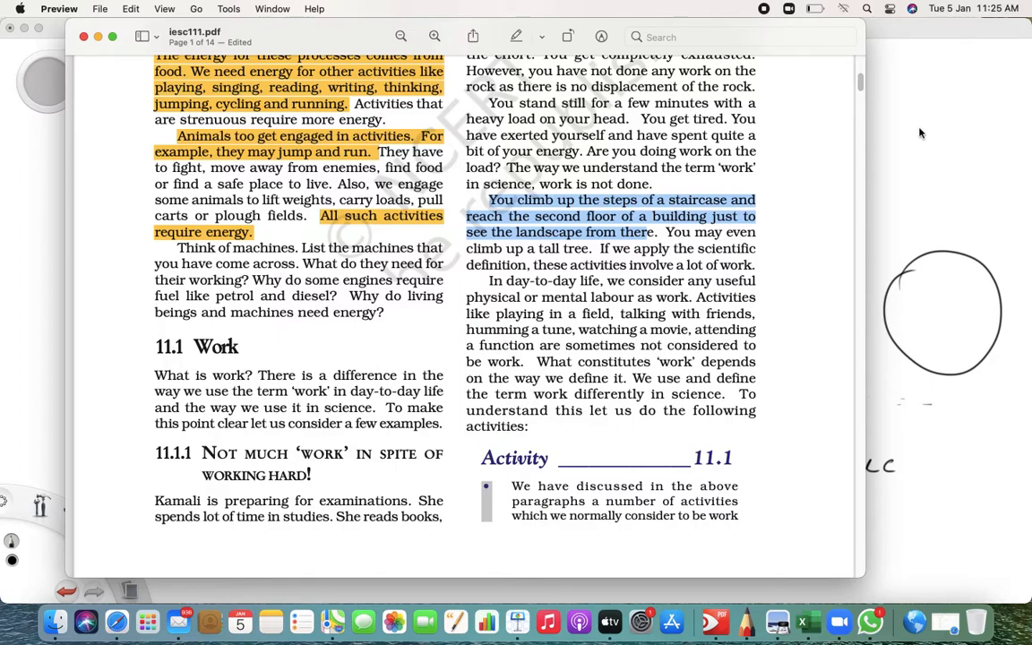
scroll(up, 3)
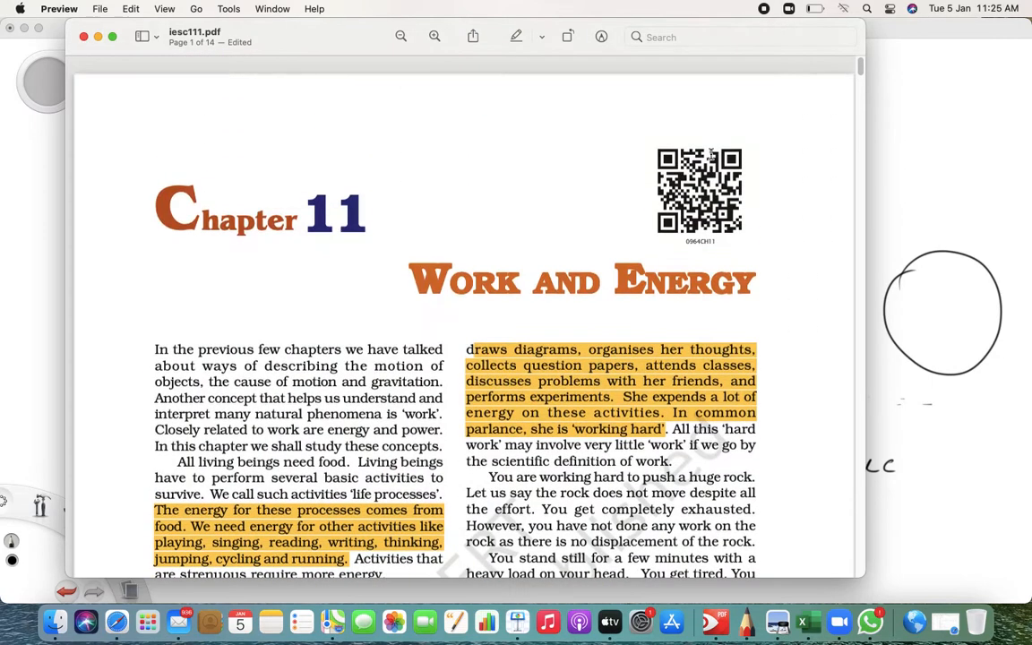
scroll(down, 3)
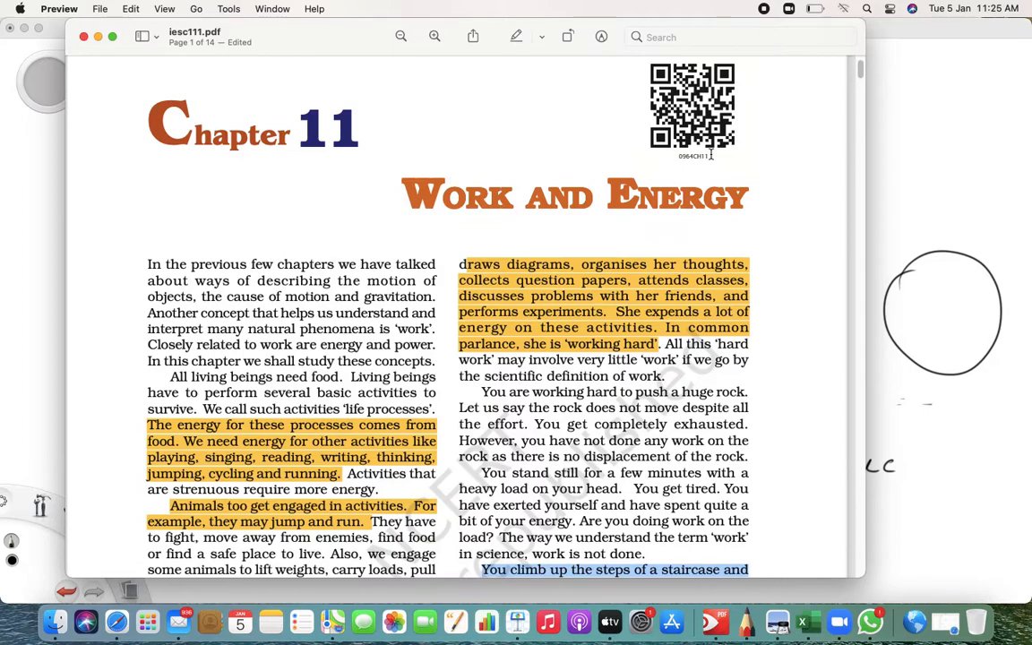